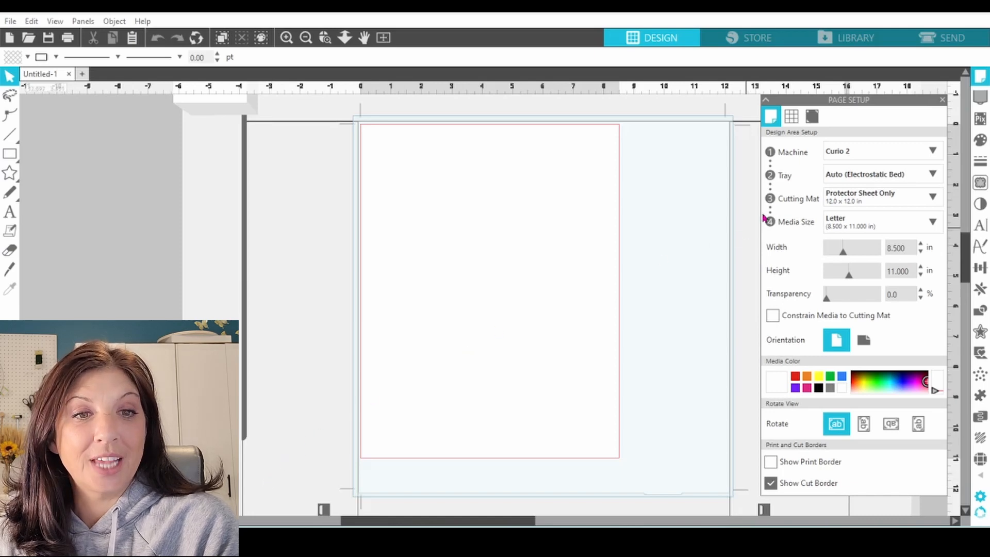
# Draw a 4.245-inch circle in the page's upper-left and fill it blue
pyautogui.click(878, 151)
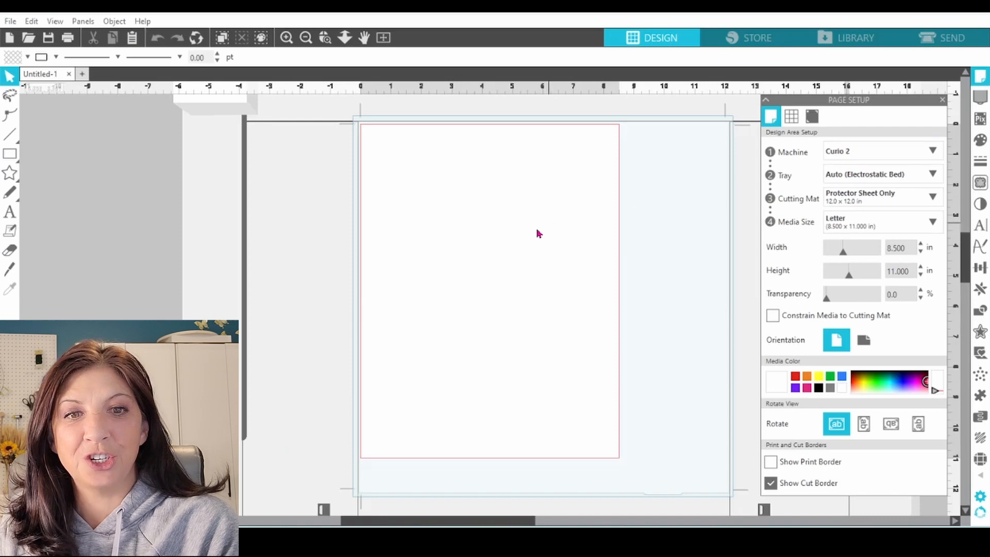
pyautogui.moveTo(522, 272)
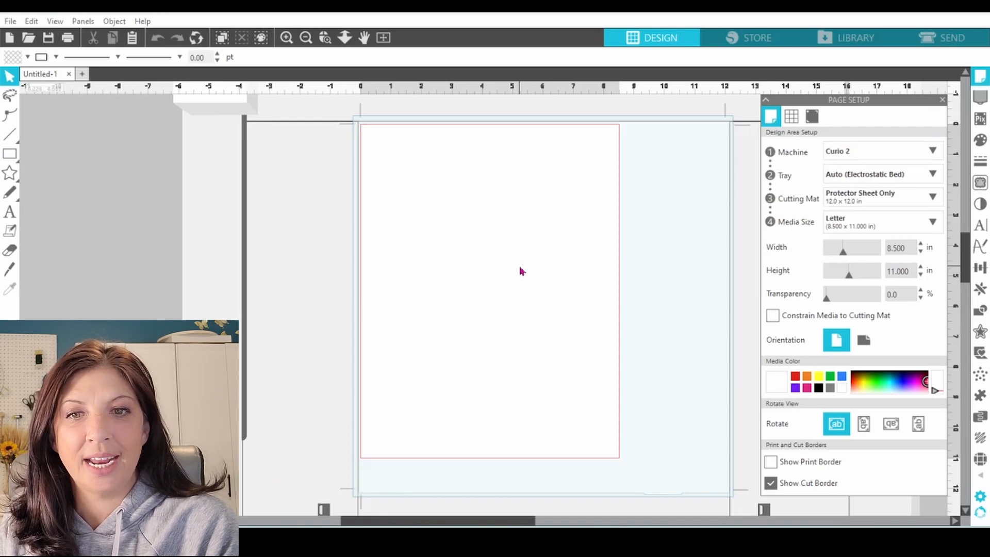
pyautogui.moveTo(289, 400)
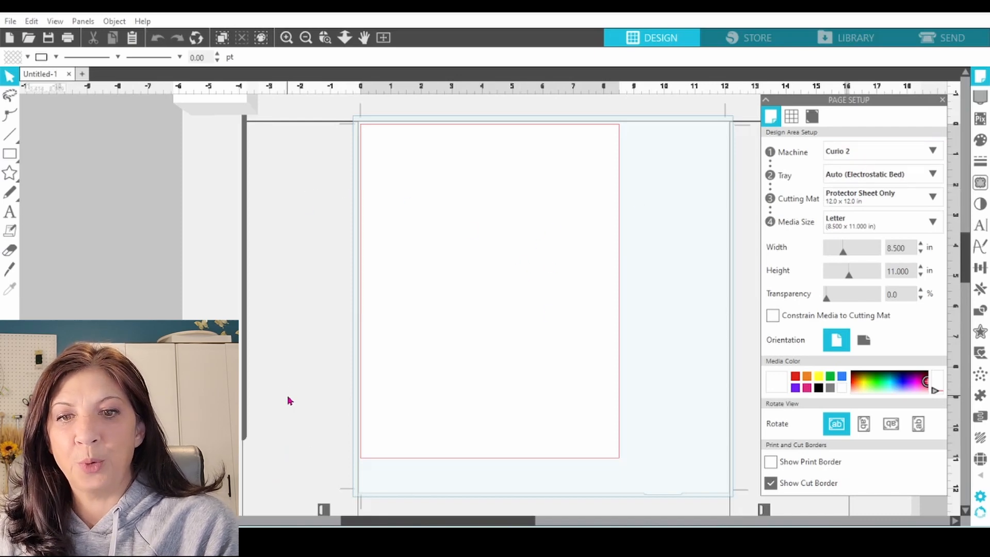
pyautogui.moveTo(723, 462)
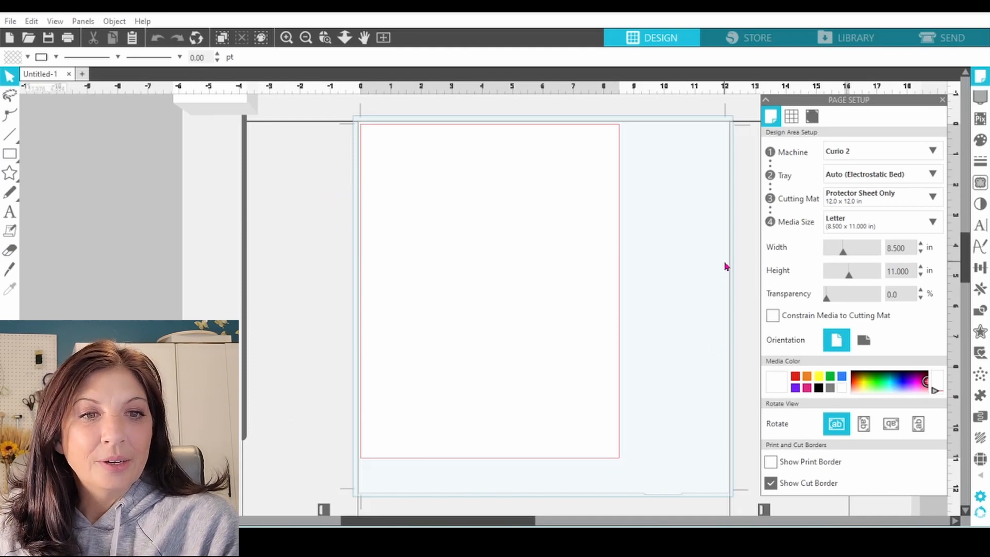
pyautogui.moveTo(789, 194)
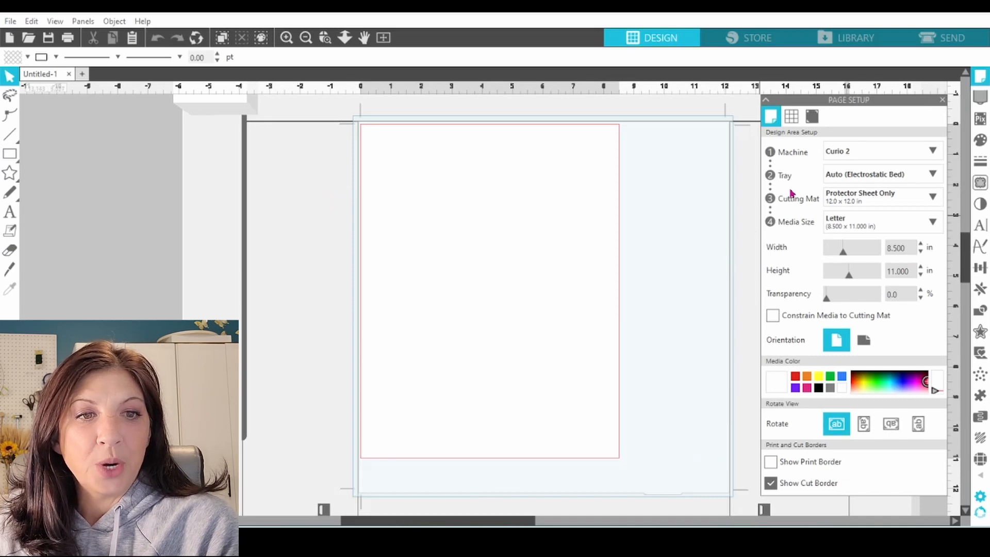
pyautogui.click(880, 174)
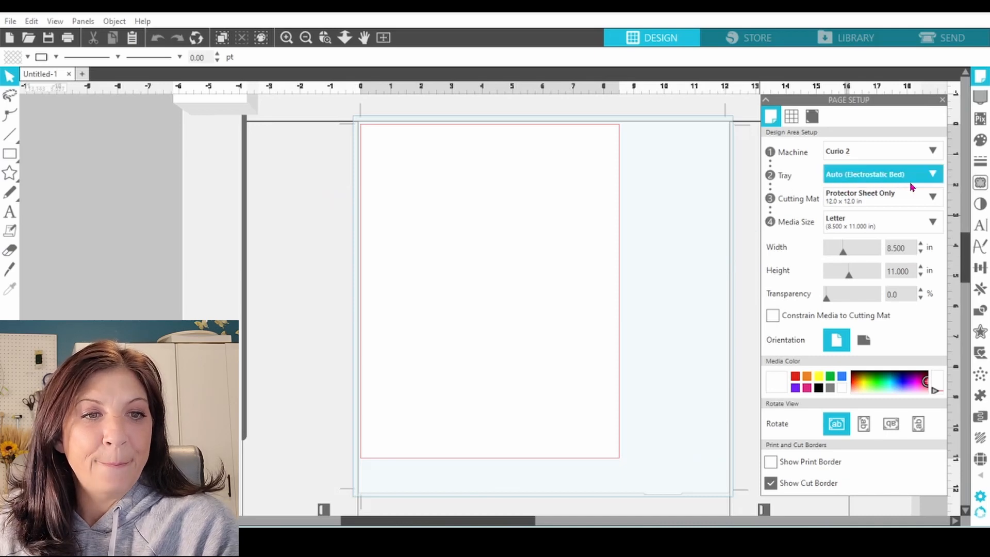
pyautogui.click(877, 196)
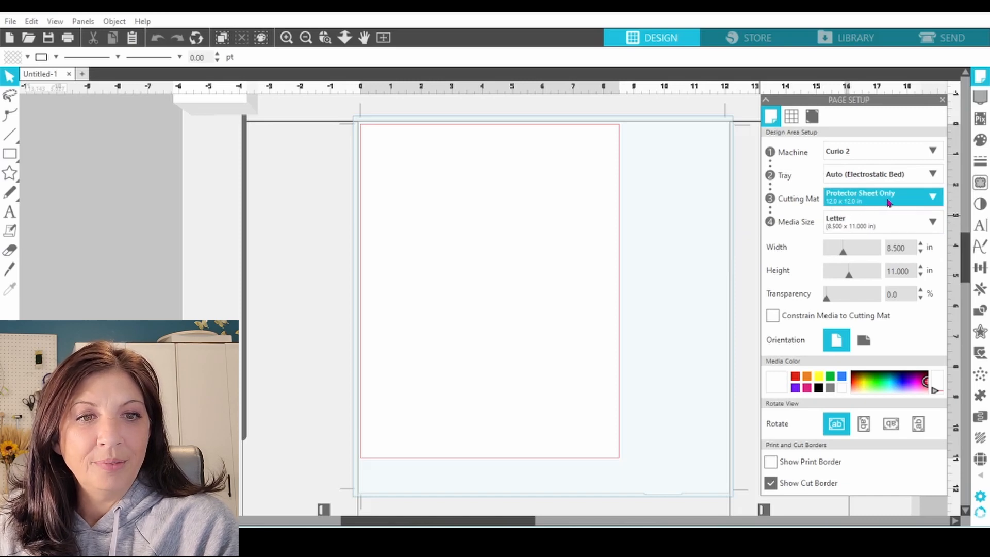
pyautogui.click(877, 221)
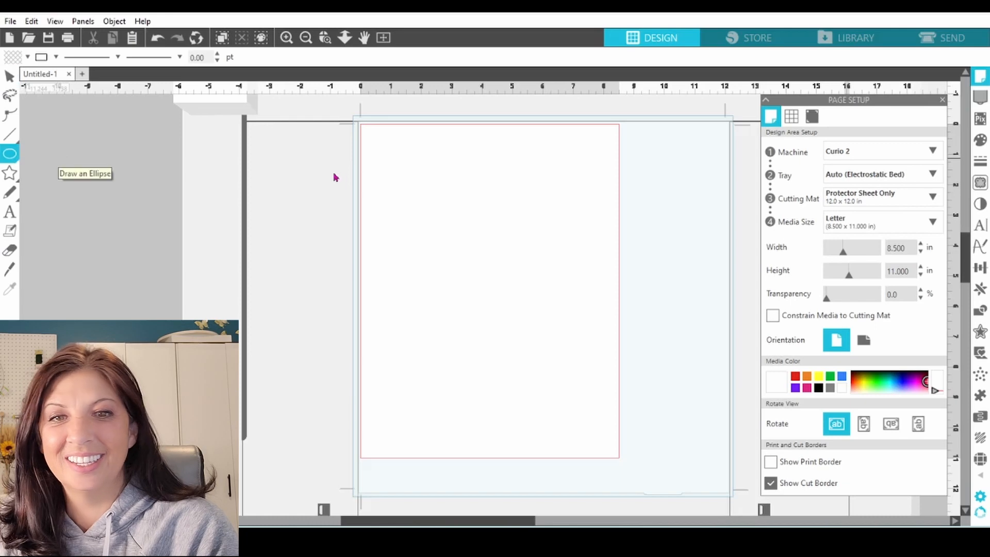
pyautogui.moveTo(428, 190)
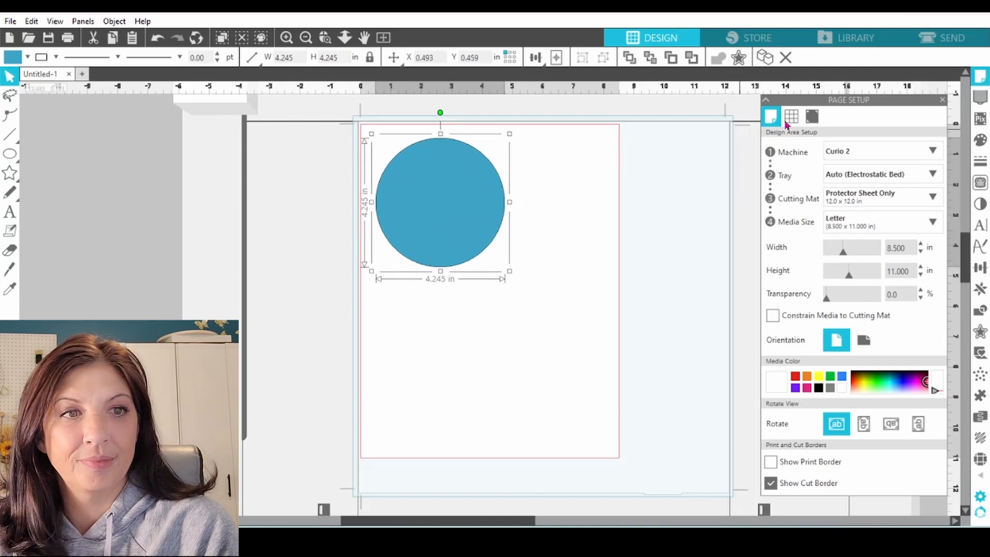
pyautogui.click(940, 37)
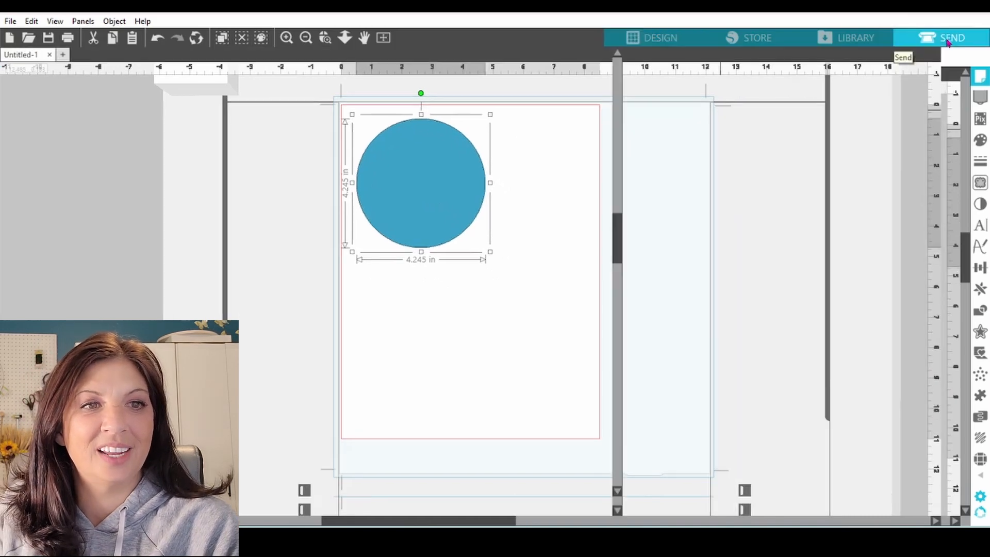
# Show the Send panel: Cut, Copy Paper Medium, AutoBlade, force 15, speed 10, one pass
pyautogui.click(953, 37)
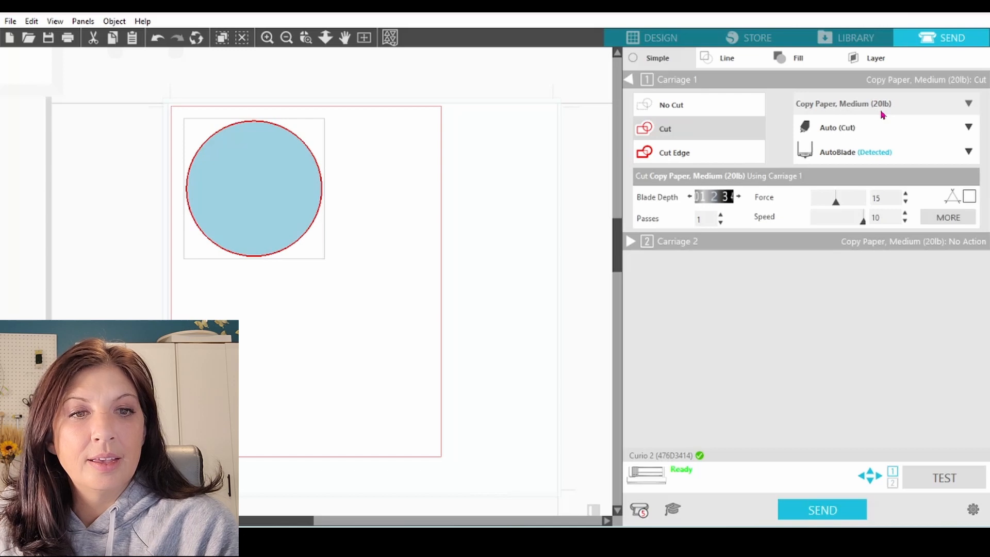
pyautogui.moveTo(723, 212)
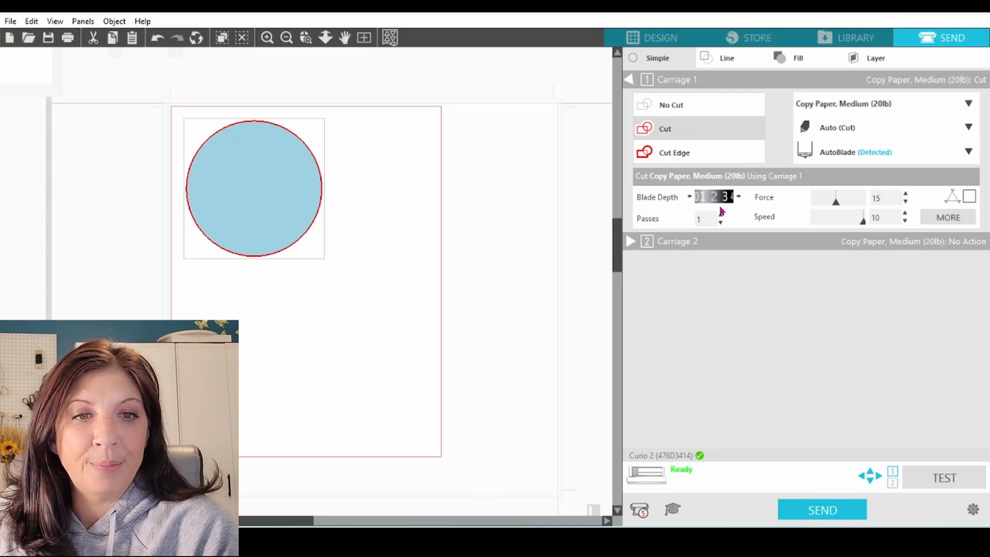
pyautogui.moveTo(833, 208)
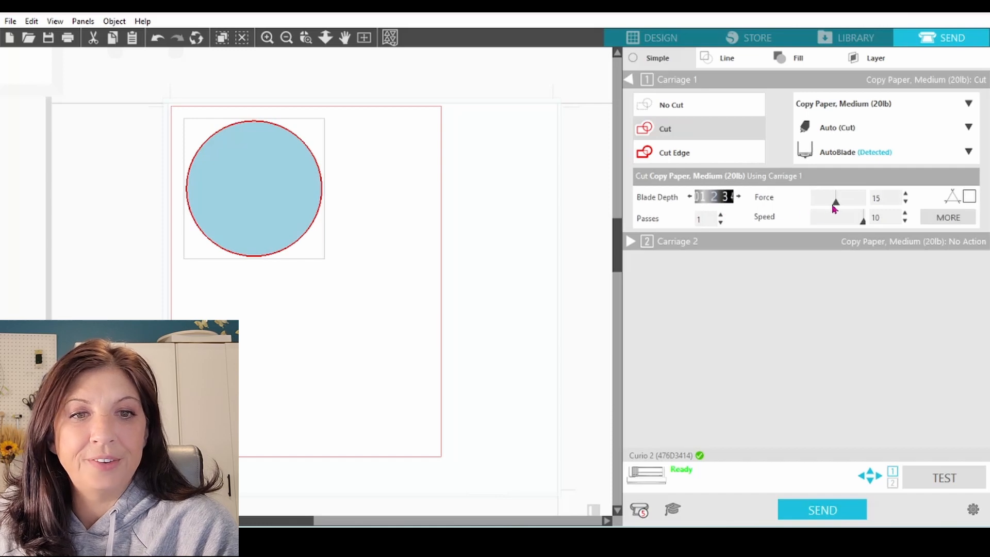
pyautogui.moveTo(811, 234)
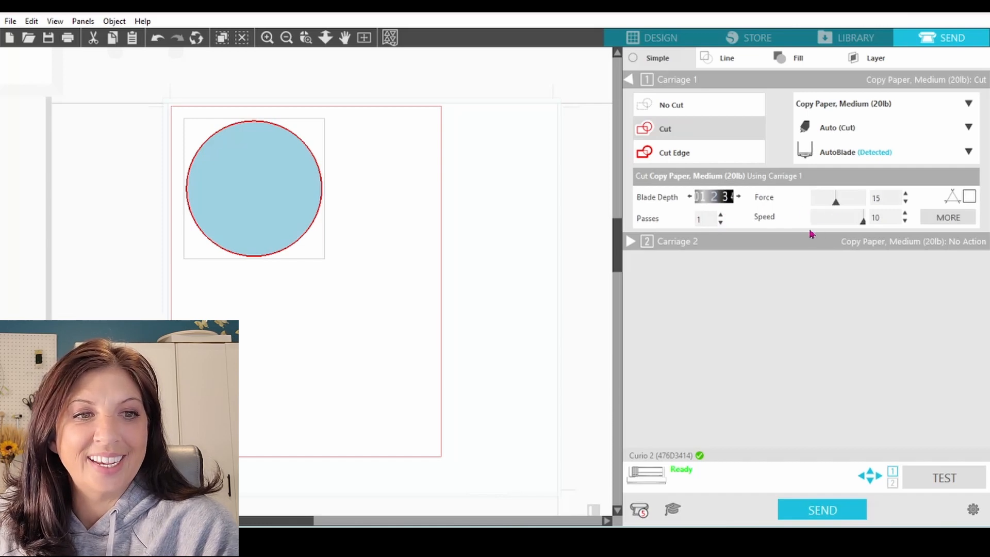
pyautogui.moveTo(846, 232)
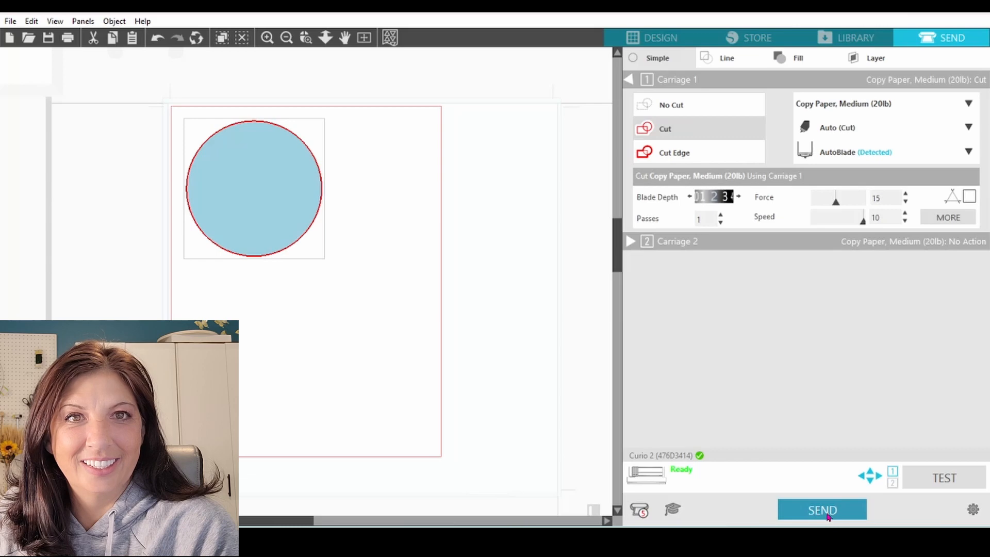
# Send the circle to the Curio 2, opening the Confirm and Send dialog with loading steps
pyautogui.click(821, 509)
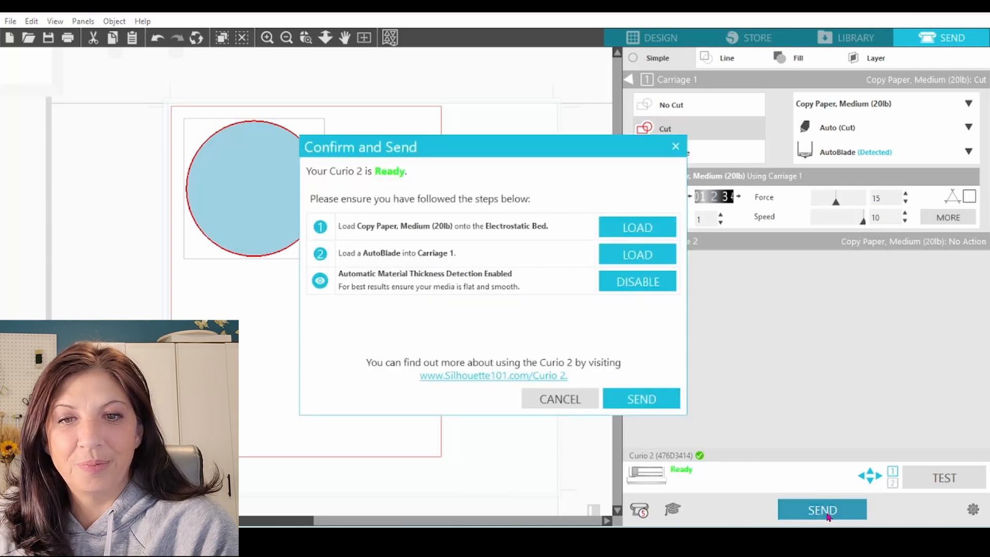
pyautogui.moveTo(465, 295)
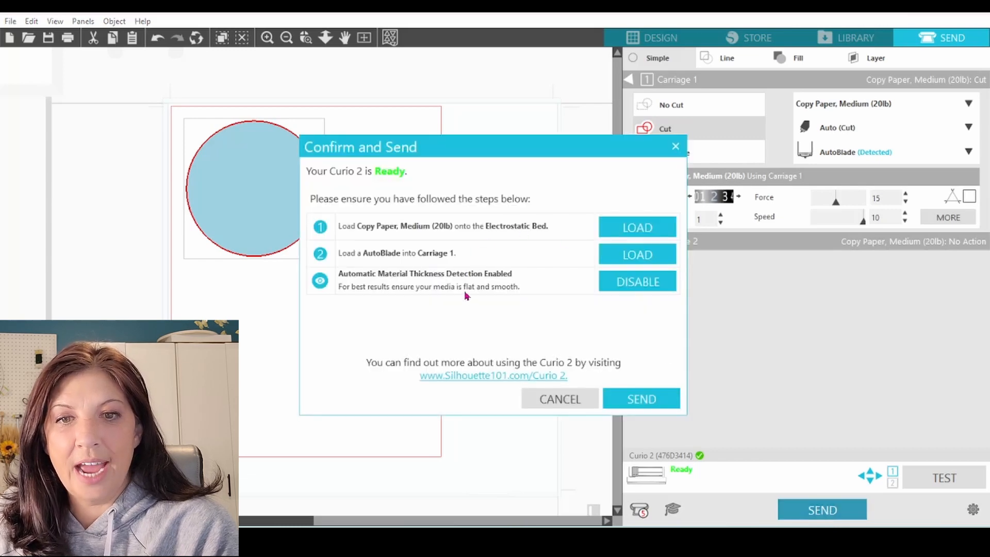
pyautogui.moveTo(554, 322)
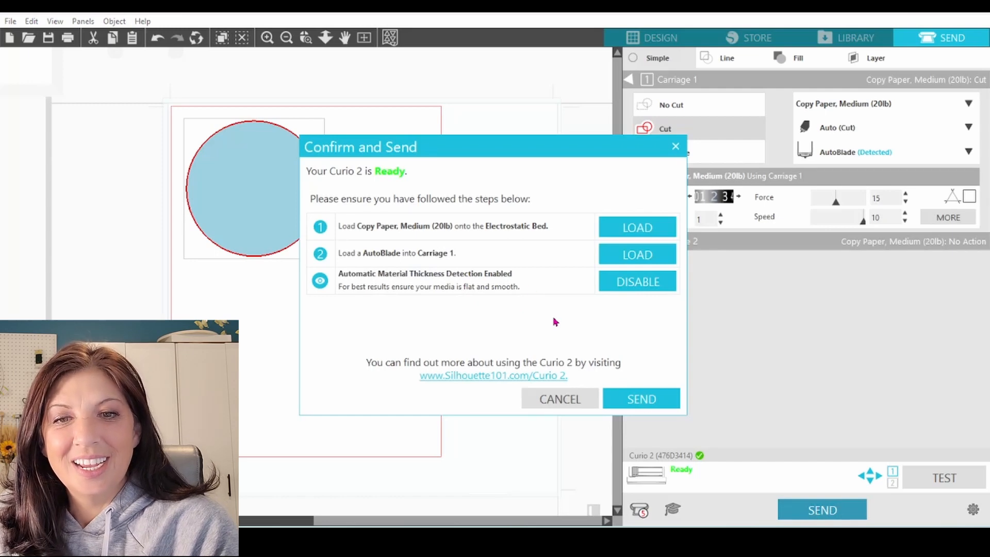
pyautogui.moveTo(362, 245)
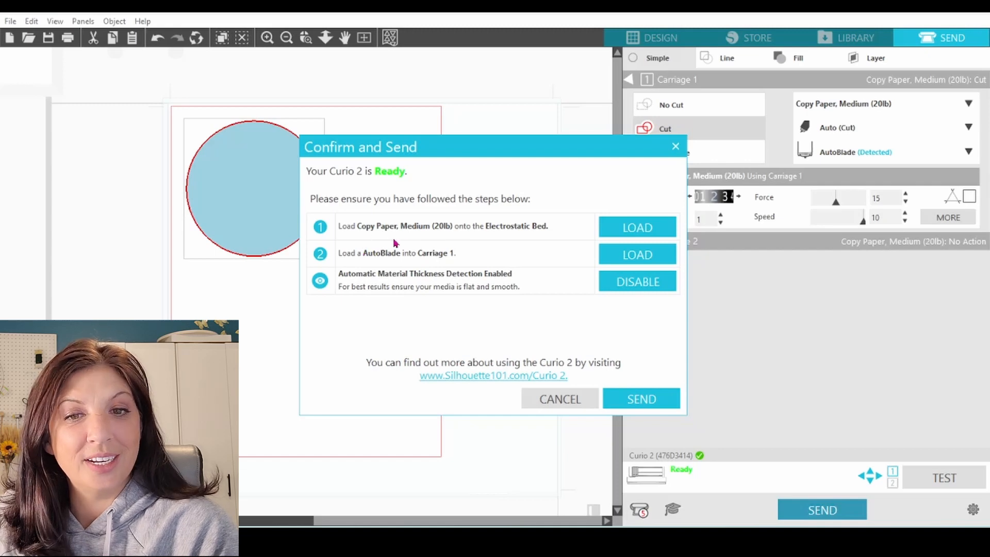
pyautogui.moveTo(524, 240)
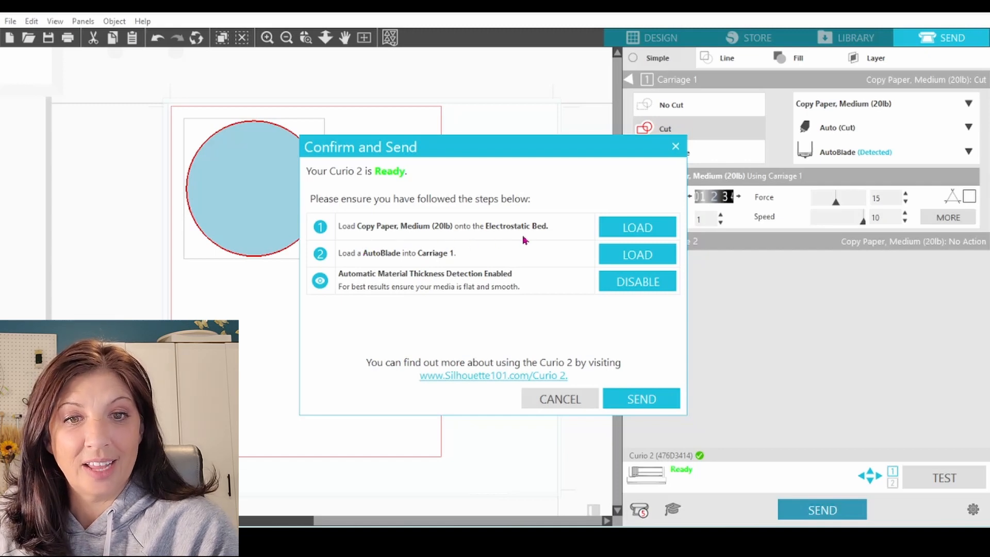
pyautogui.moveTo(386, 262)
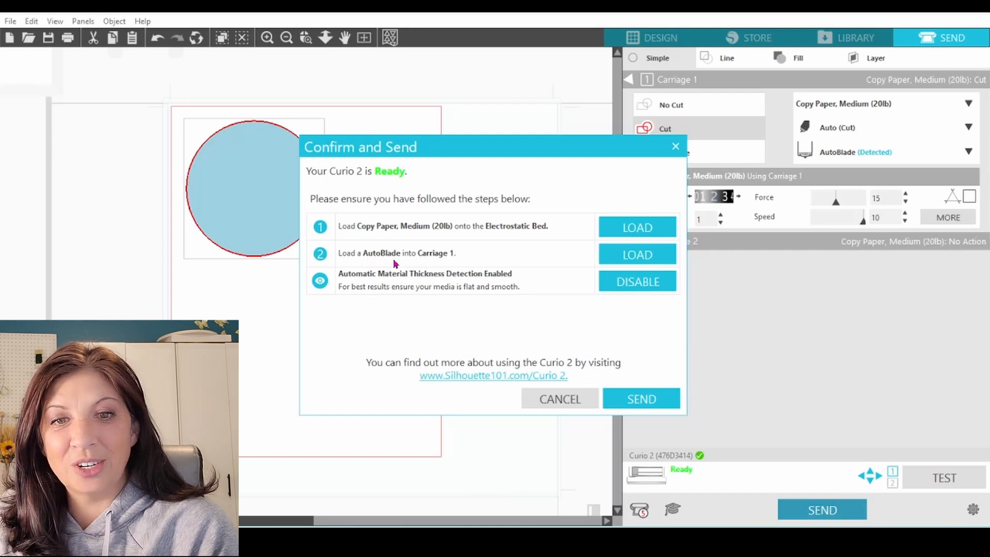
pyautogui.moveTo(452, 264)
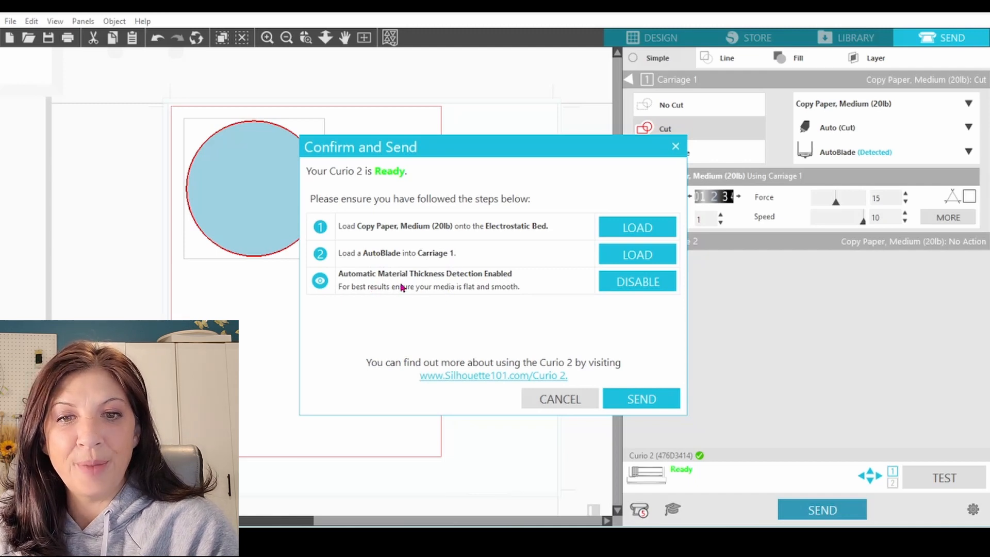
pyautogui.moveTo(486, 282)
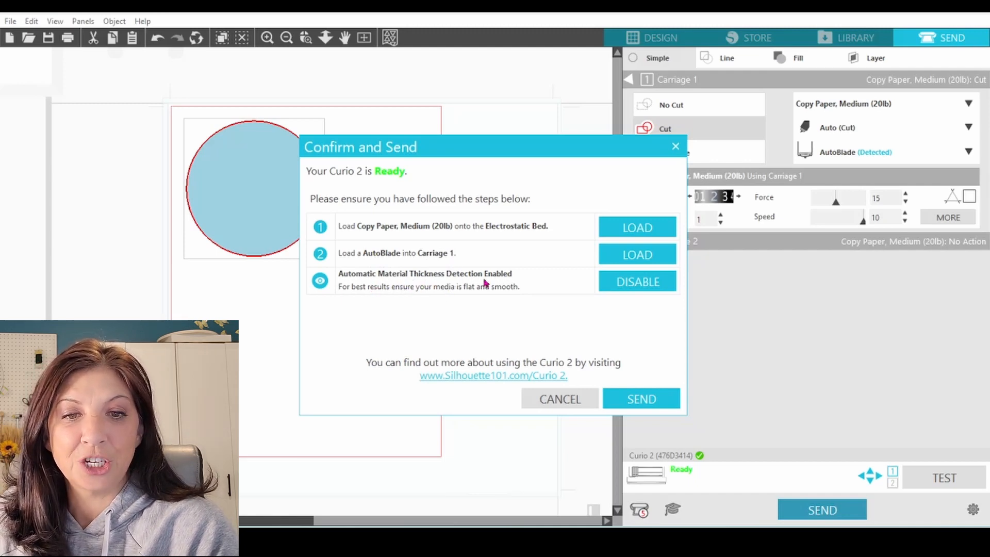